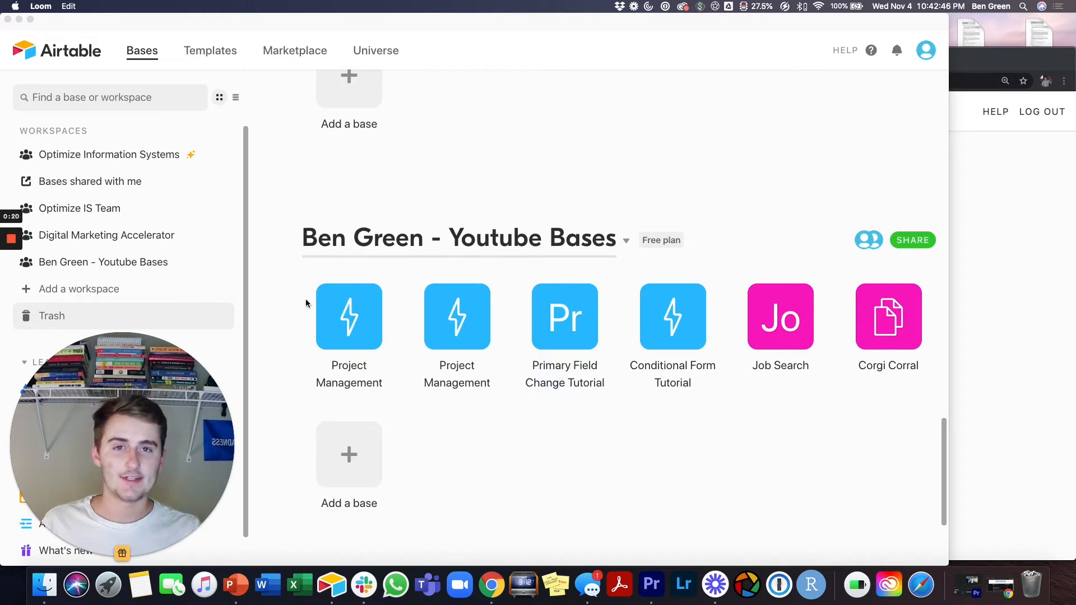
pyautogui.moveTo(365, 325)
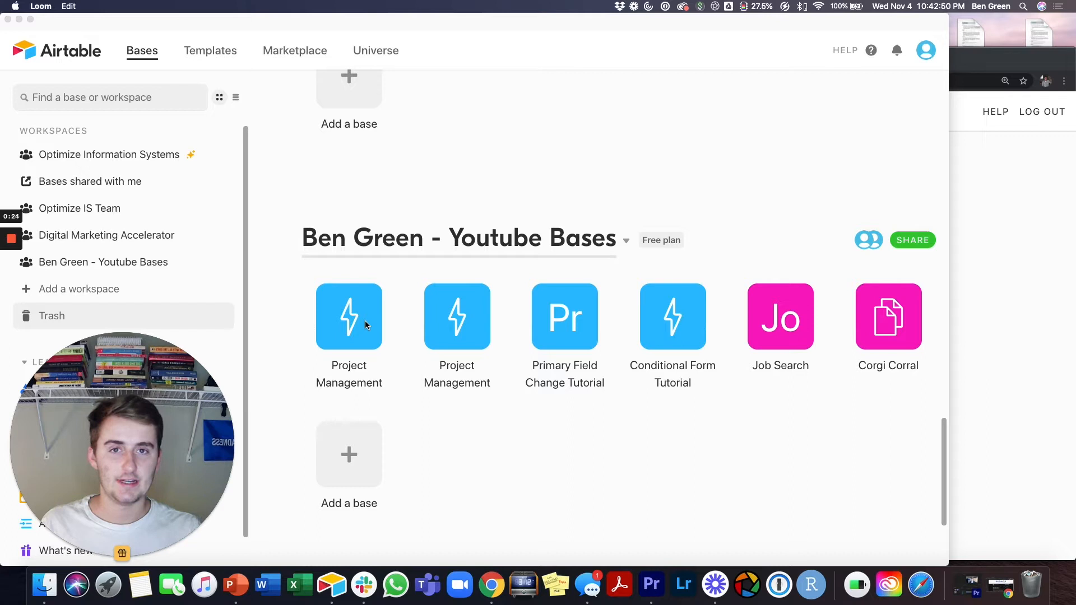
pyautogui.moveTo(695, 309)
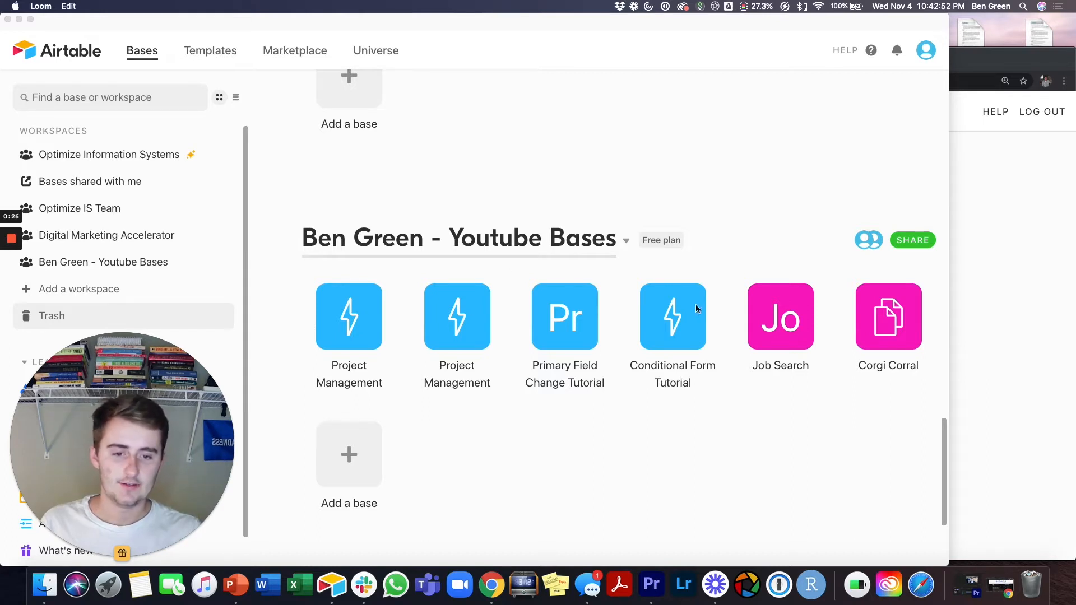
pyautogui.moveTo(695, 343)
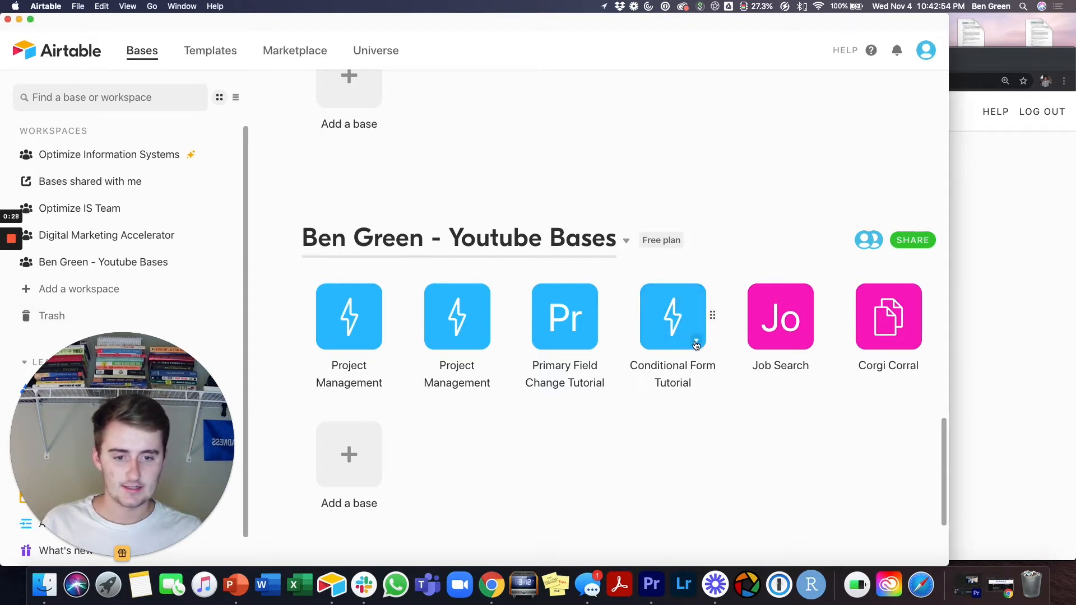
pyautogui.moveTo(796, 342)
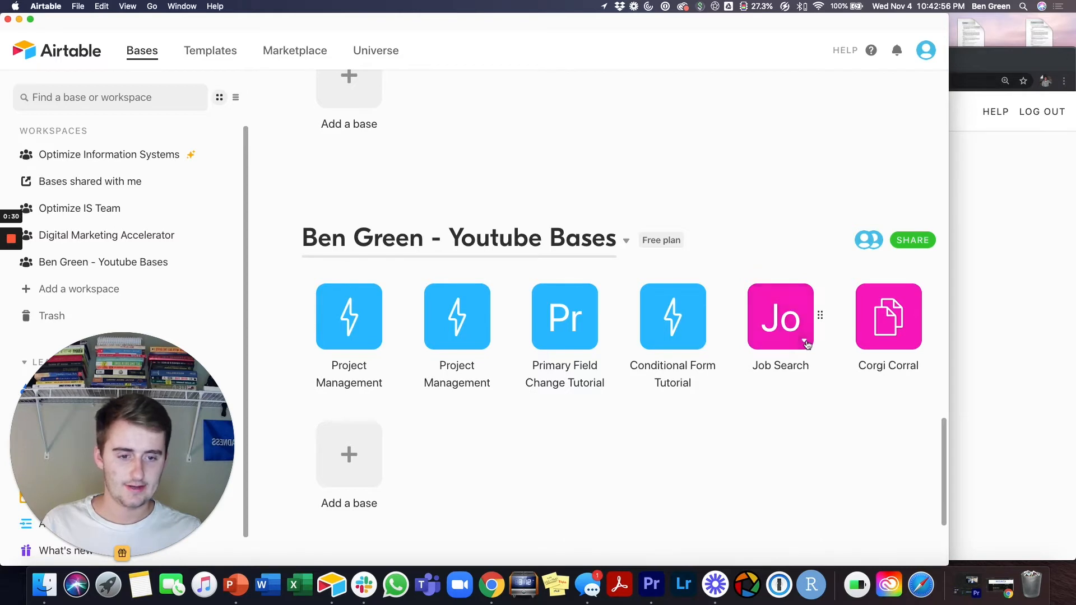
# Choose Slack notifications from the Job Search base tile's options menu
pyautogui.click(819, 316)
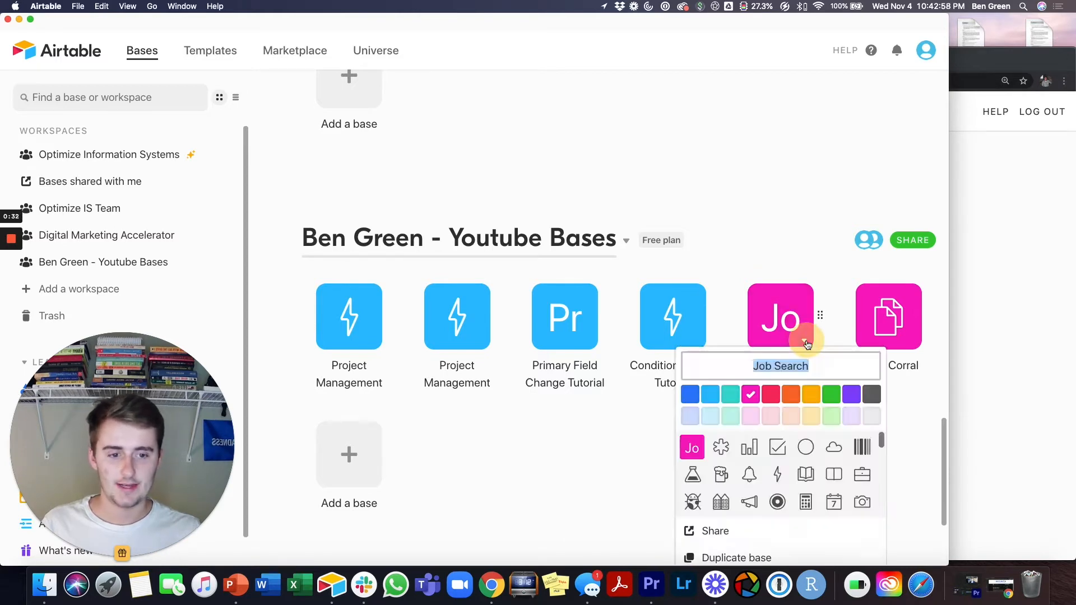
pyautogui.scroll(-3)
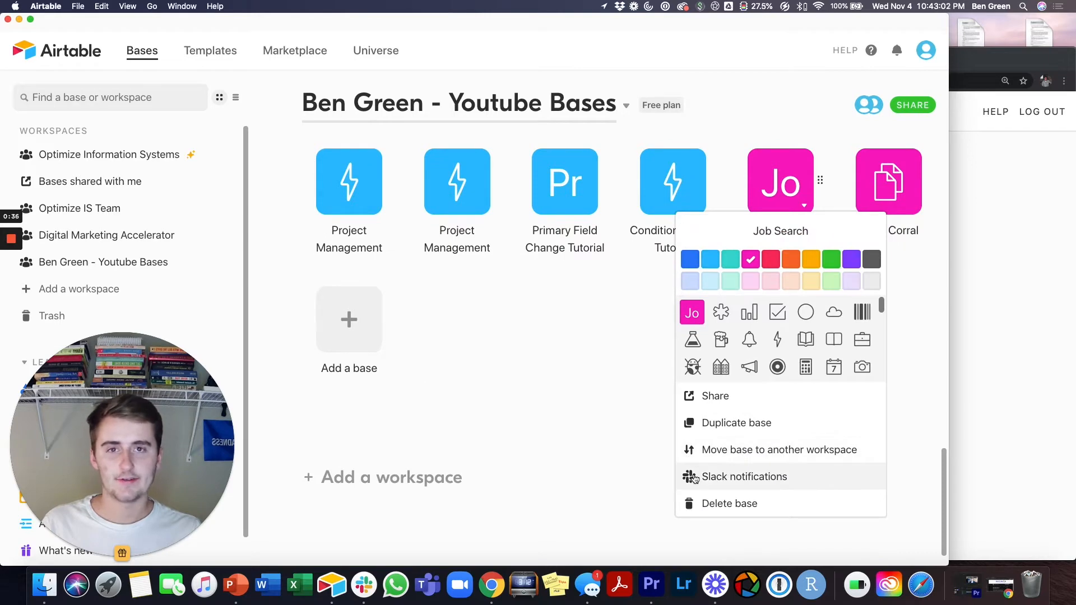
pyautogui.click(744, 476)
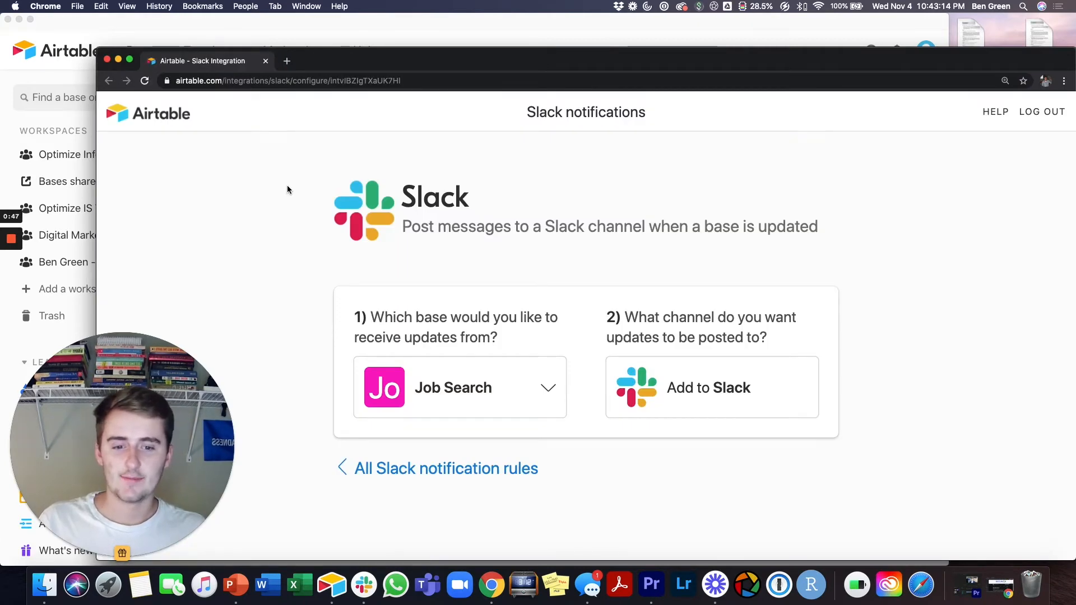
pyautogui.moveTo(408, 390)
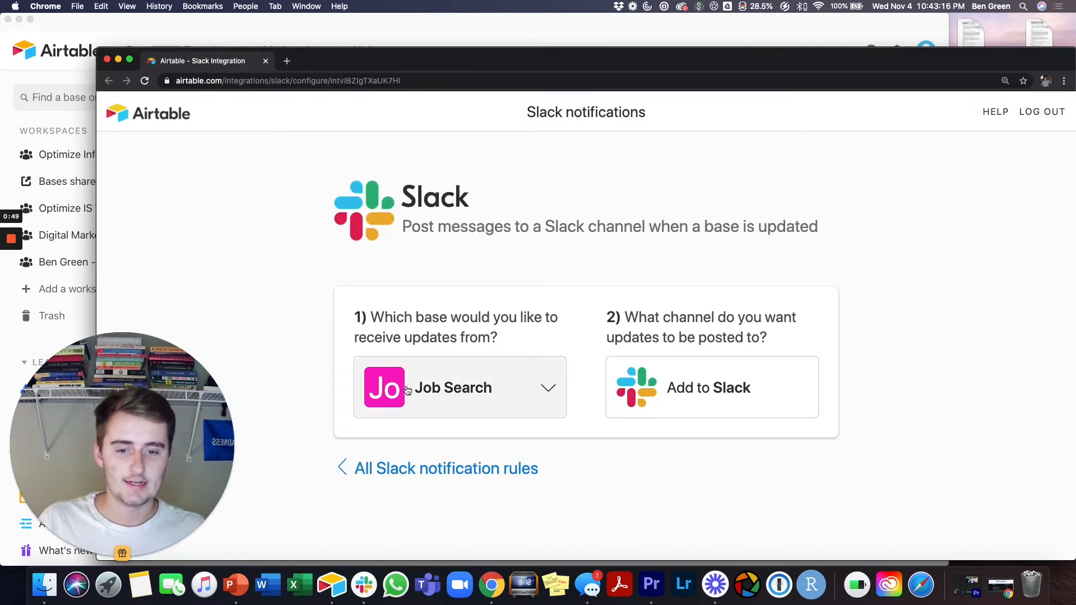
pyautogui.moveTo(636, 357)
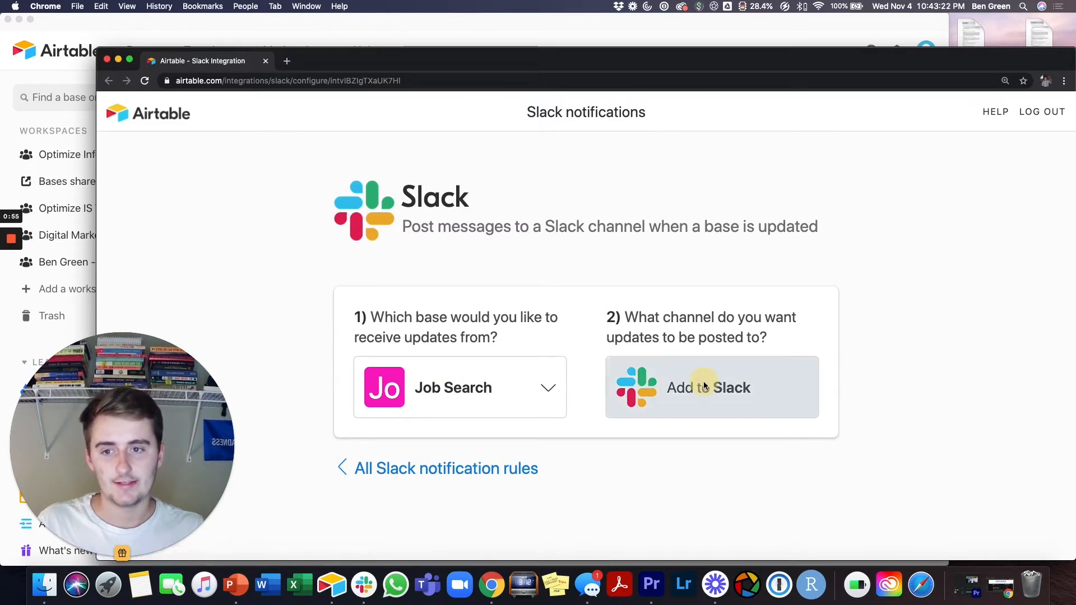
pyautogui.click(708, 386)
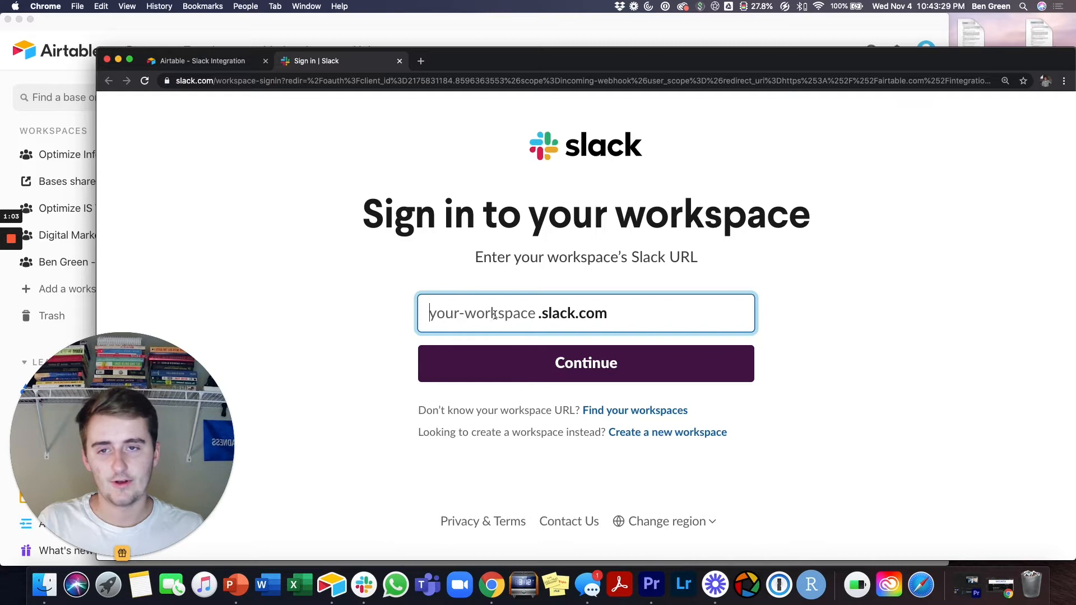
# Sign in to the 'optimizeis' Slack workspace and continue to Airtable's permission request
pyautogui.write('optimizeis')
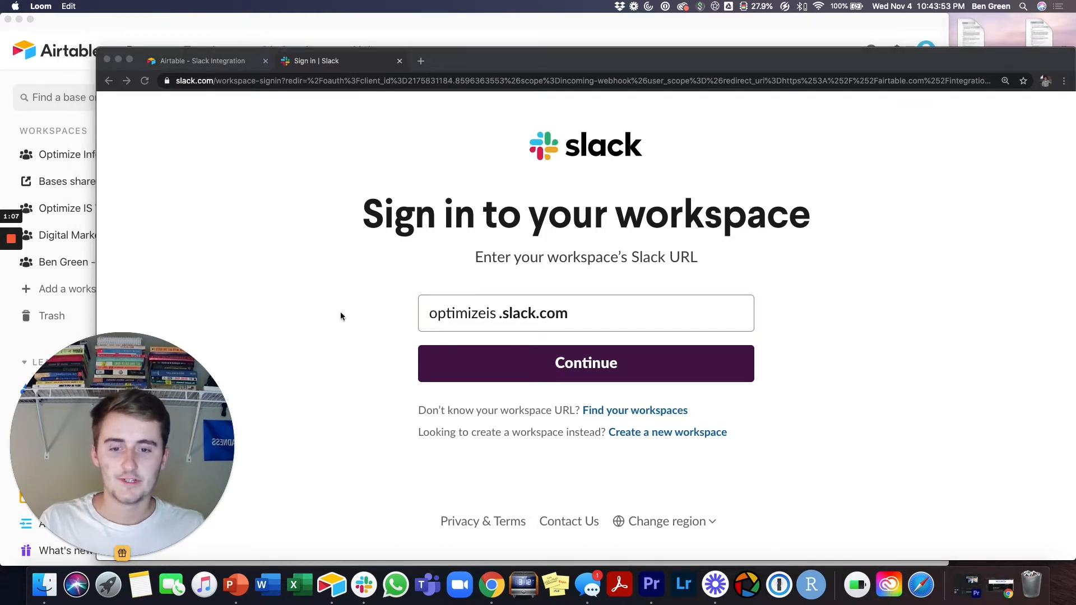
pyautogui.click(585, 363)
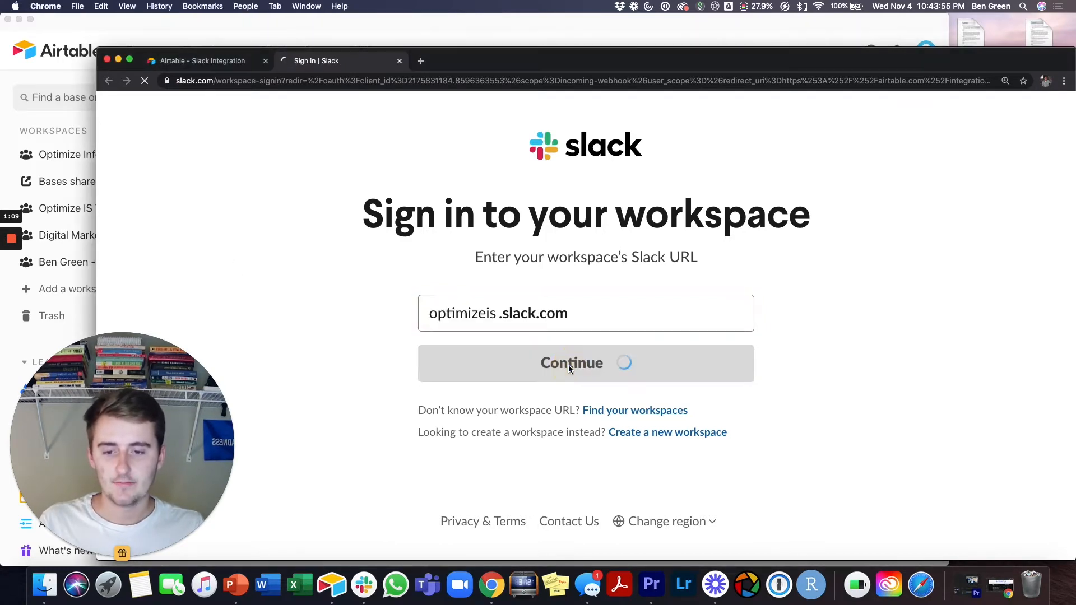
pyautogui.click(585, 363)
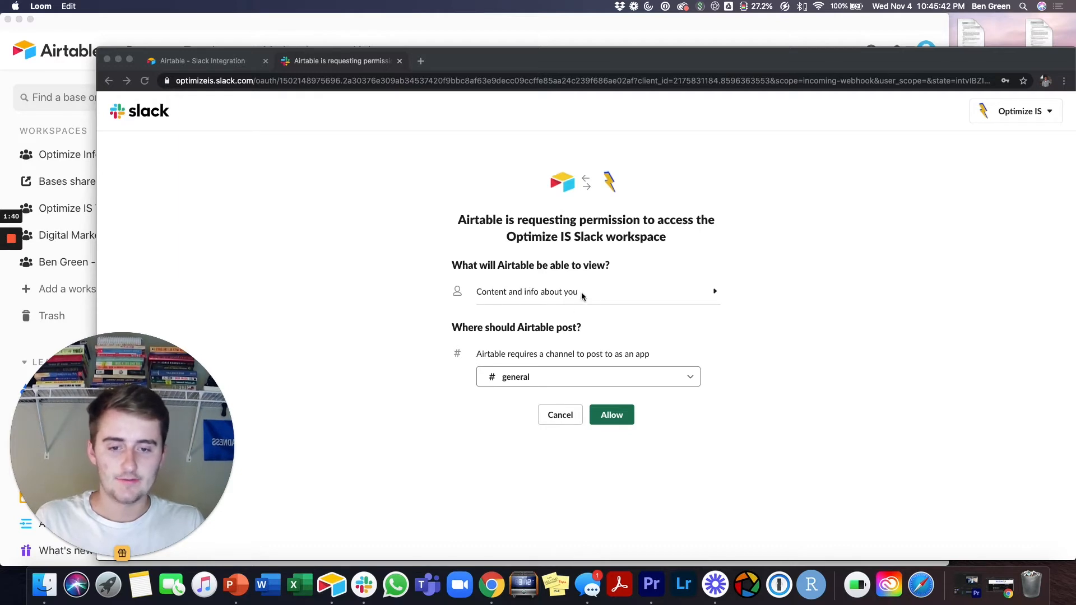
pyautogui.moveTo(500, 366)
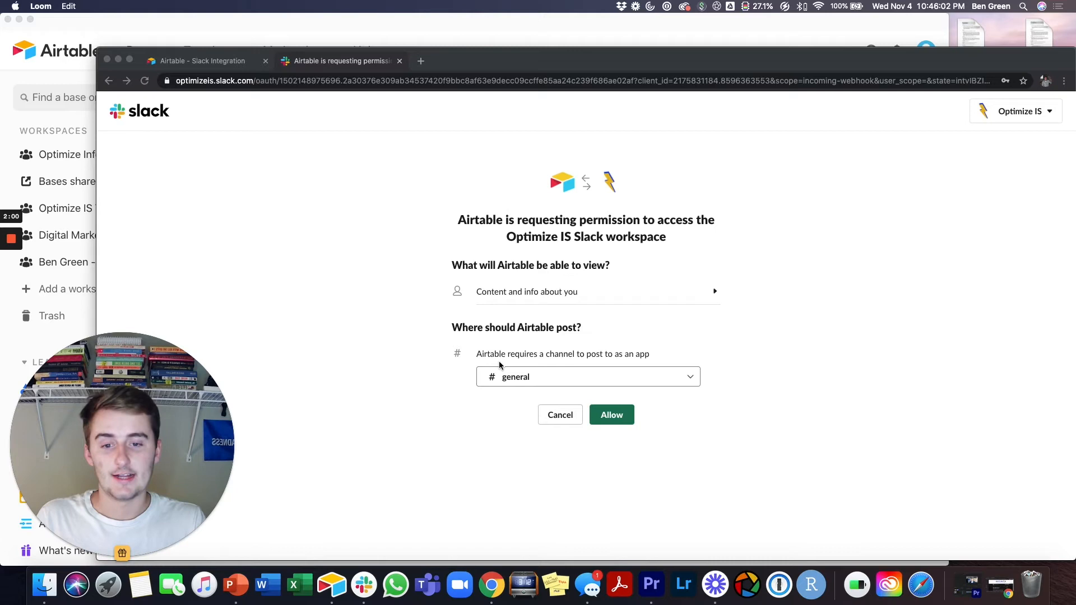
pyautogui.moveTo(621, 414)
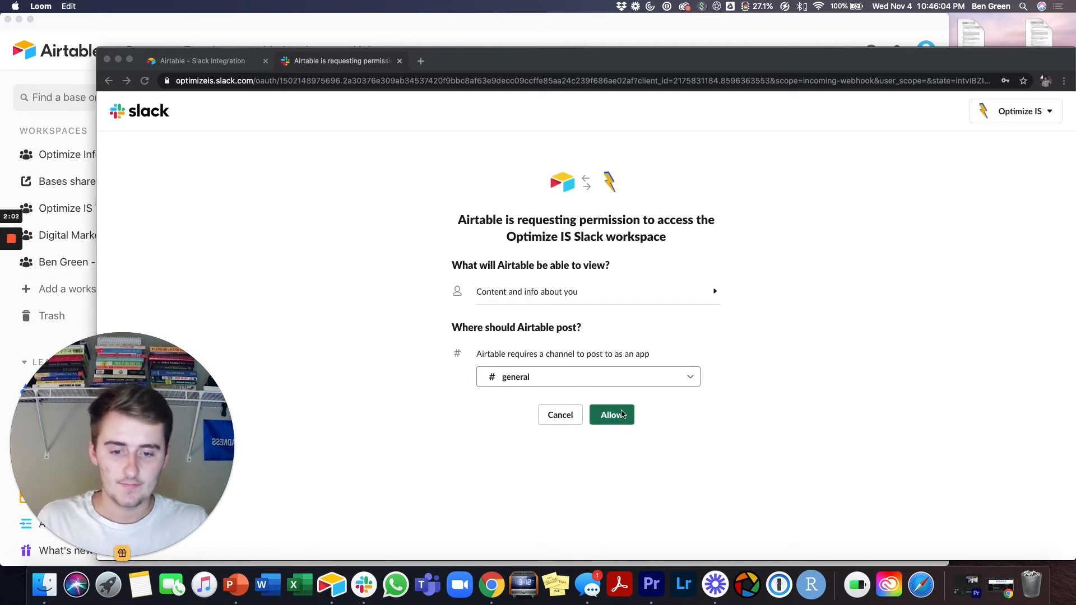
# Allow Airtable to post to #general in the Optimize IS workspace
pyautogui.click(609, 415)
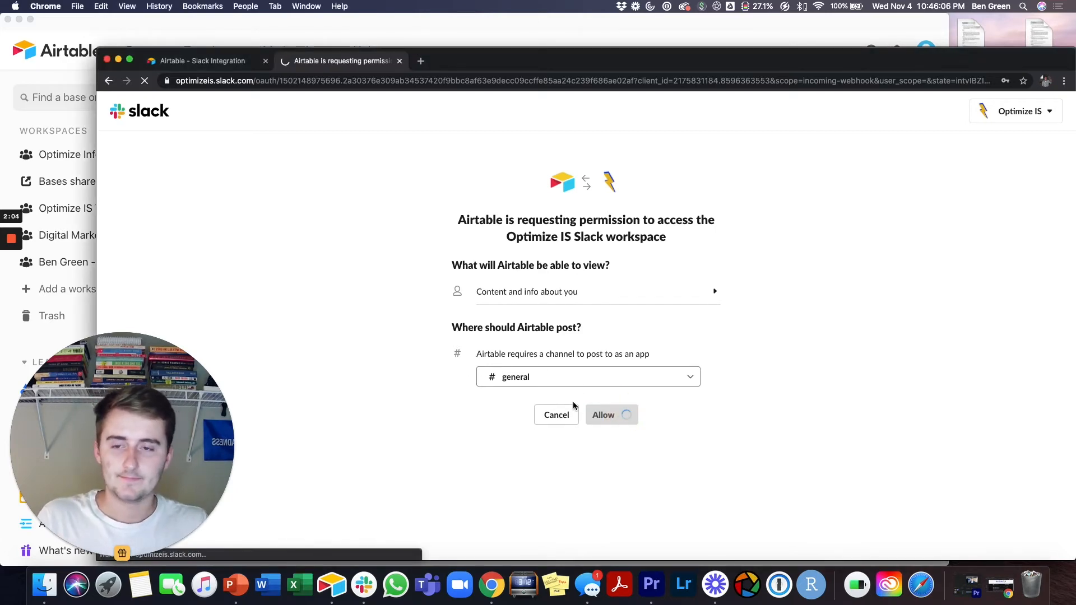
pyautogui.click(603, 414)
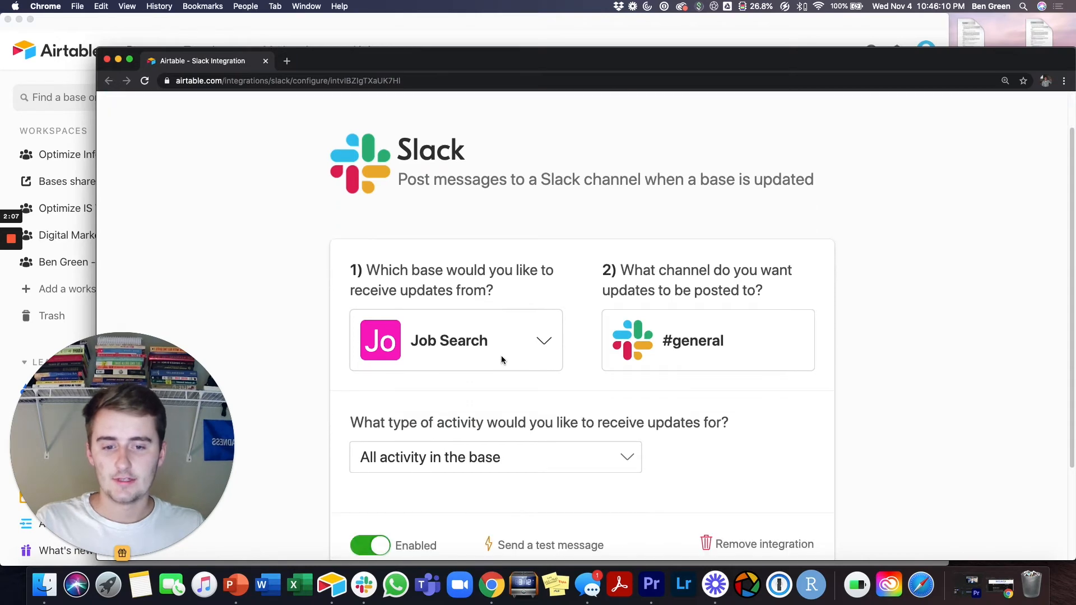
# Set activity to 'Updates to records visible in a view' for Grid view and save the rule
pyautogui.scroll(-3)
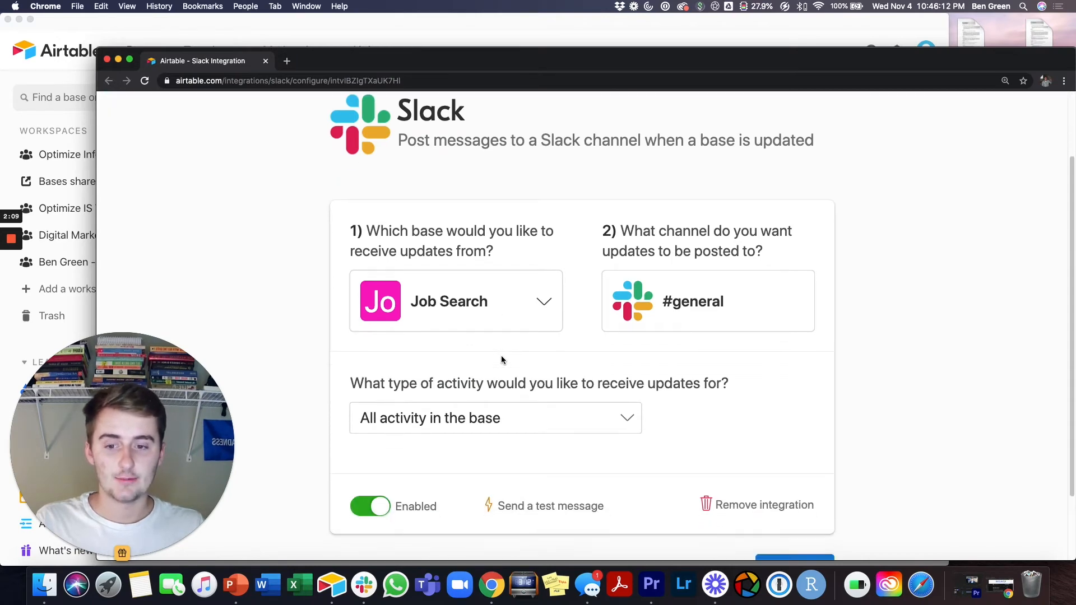
pyautogui.scroll(-3)
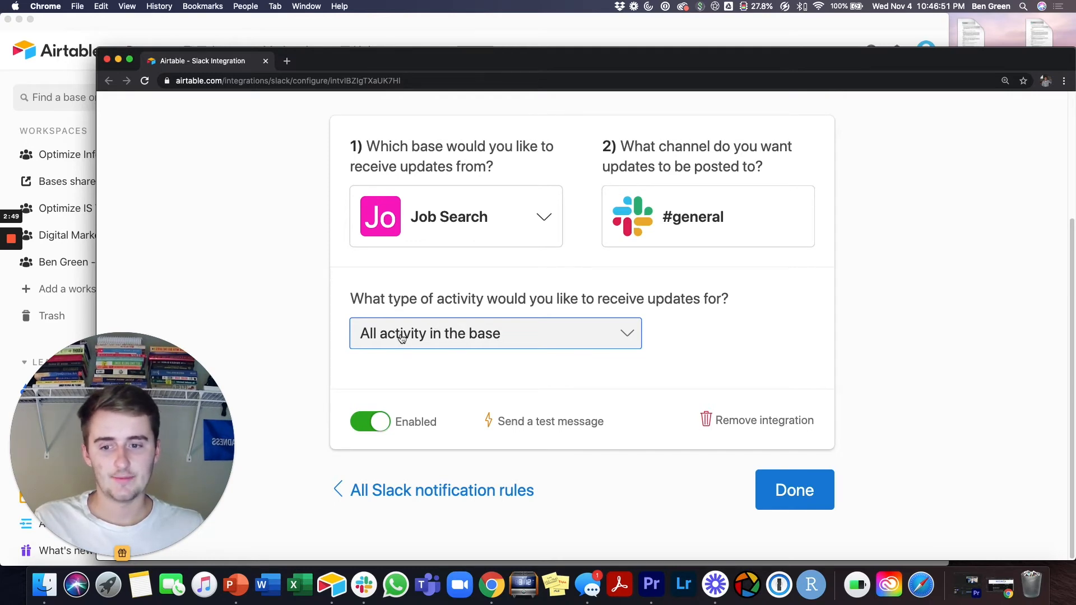
pyautogui.click(494, 333)
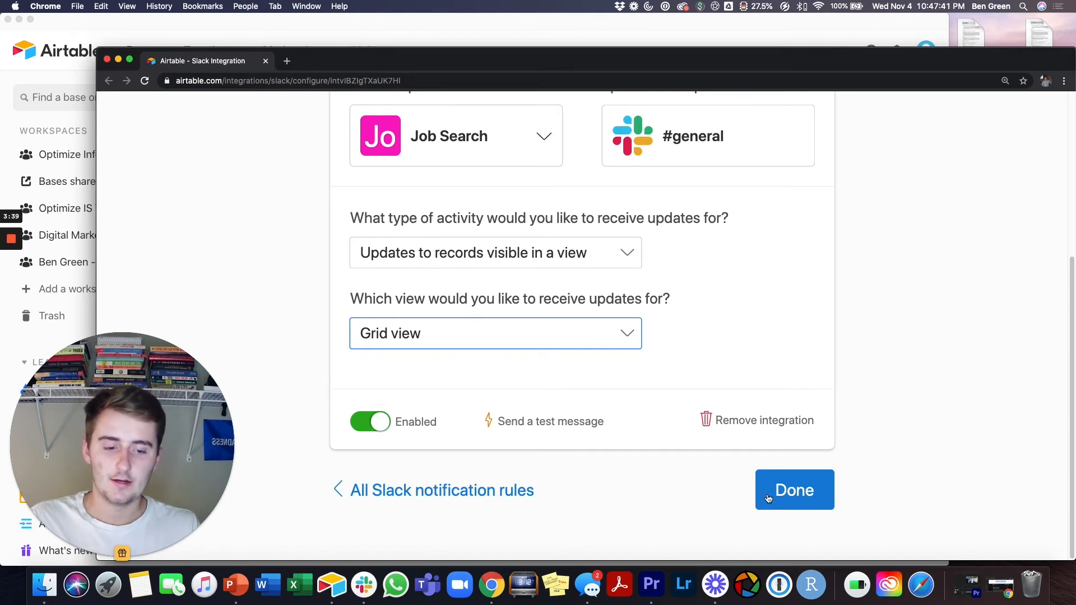
pyautogui.click(794, 490)
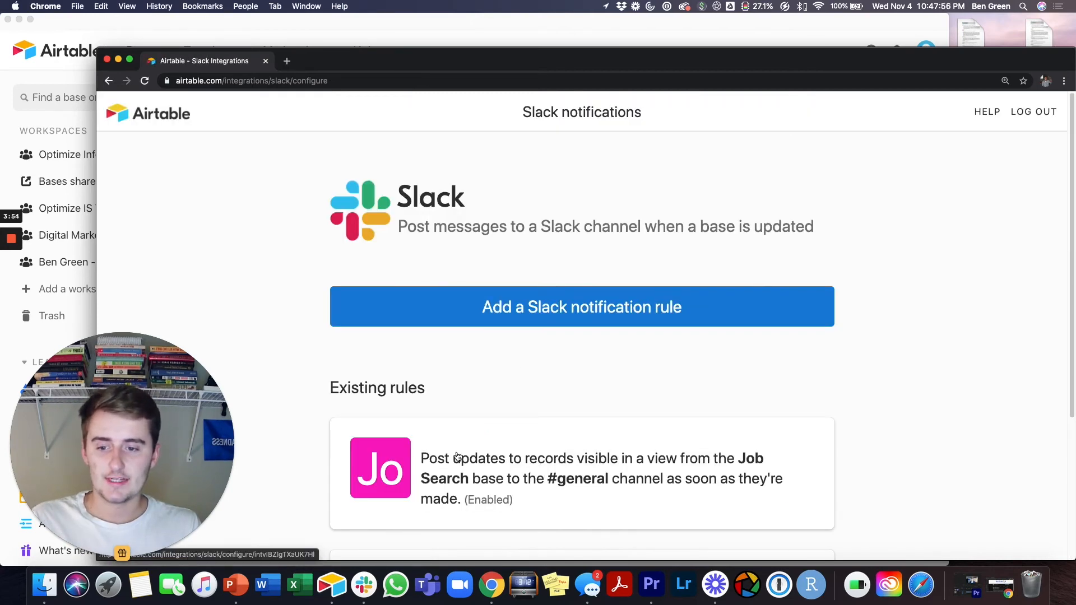
pyautogui.moveTo(470, 550)
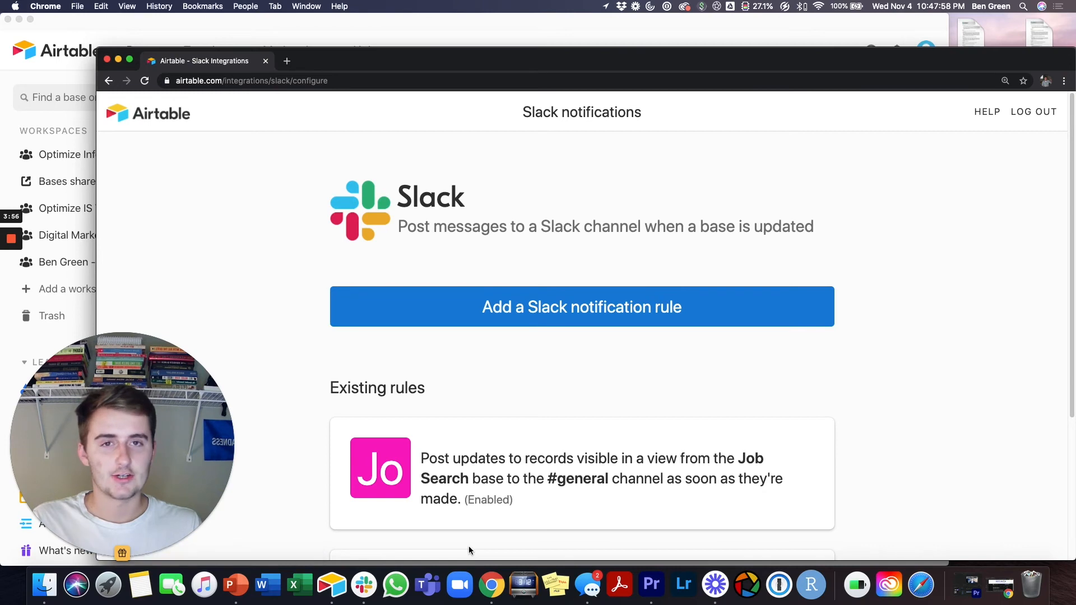